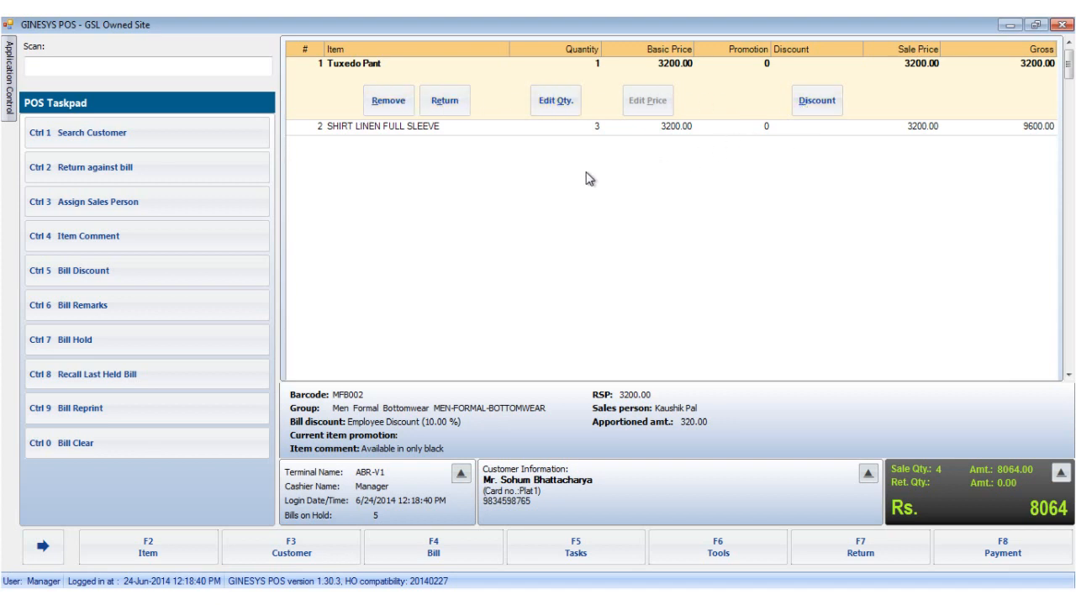
mouse_move(577, 179)
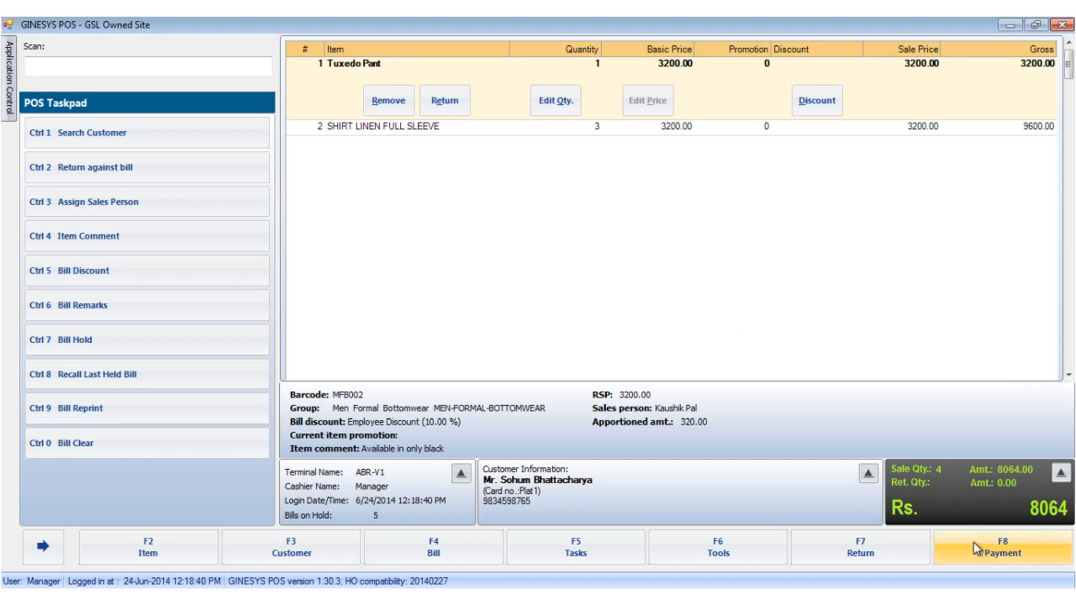
Open Accept Payments for the 8064.00 bill, showing payment modes with full amount due.
click(1002, 547)
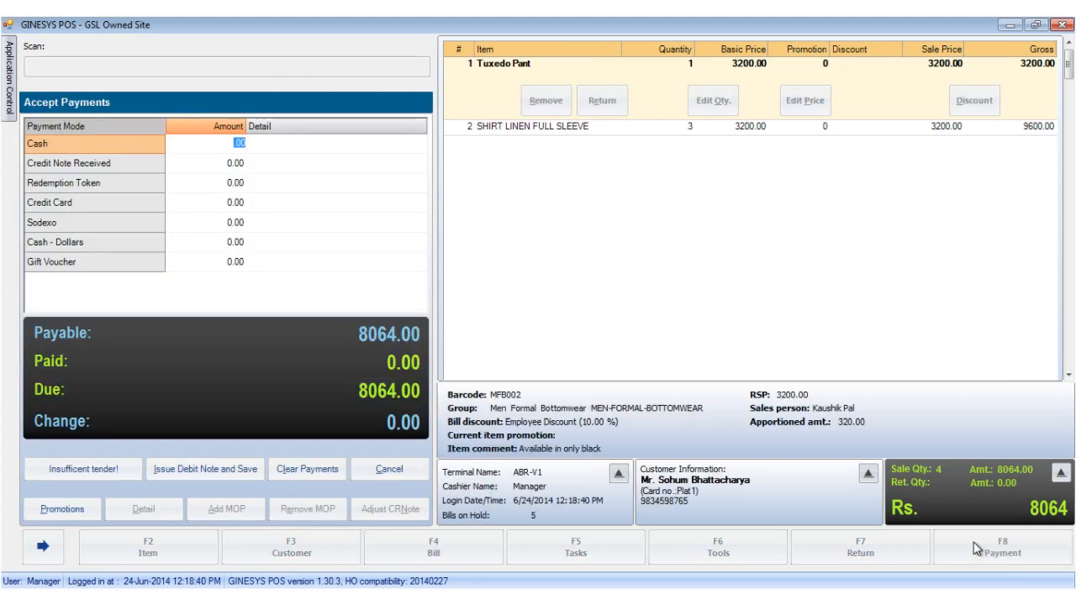
mouse_move(329, 202)
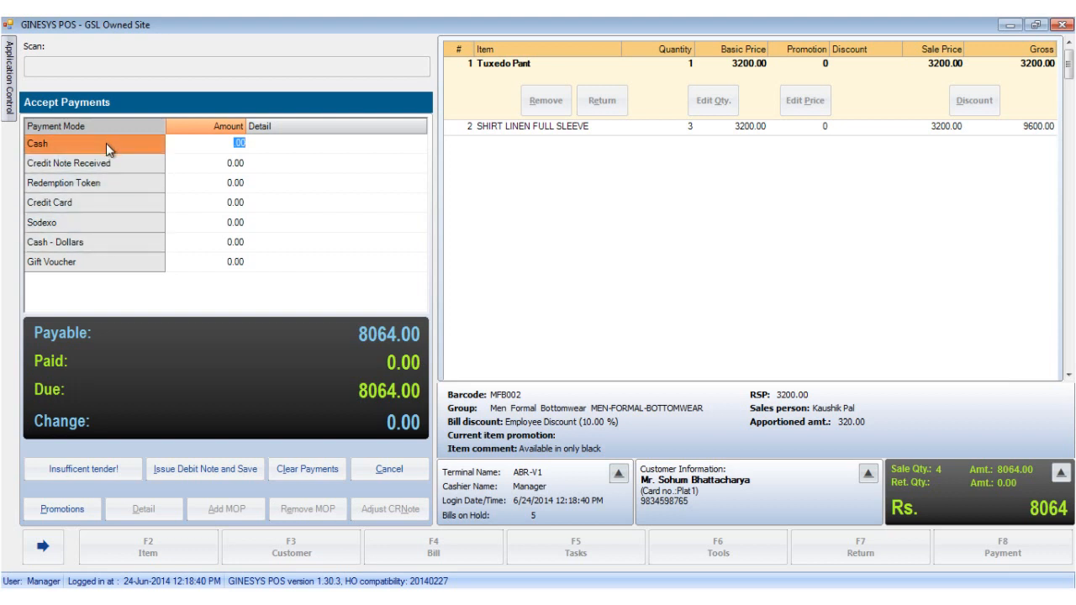
mouse_move(100, 194)
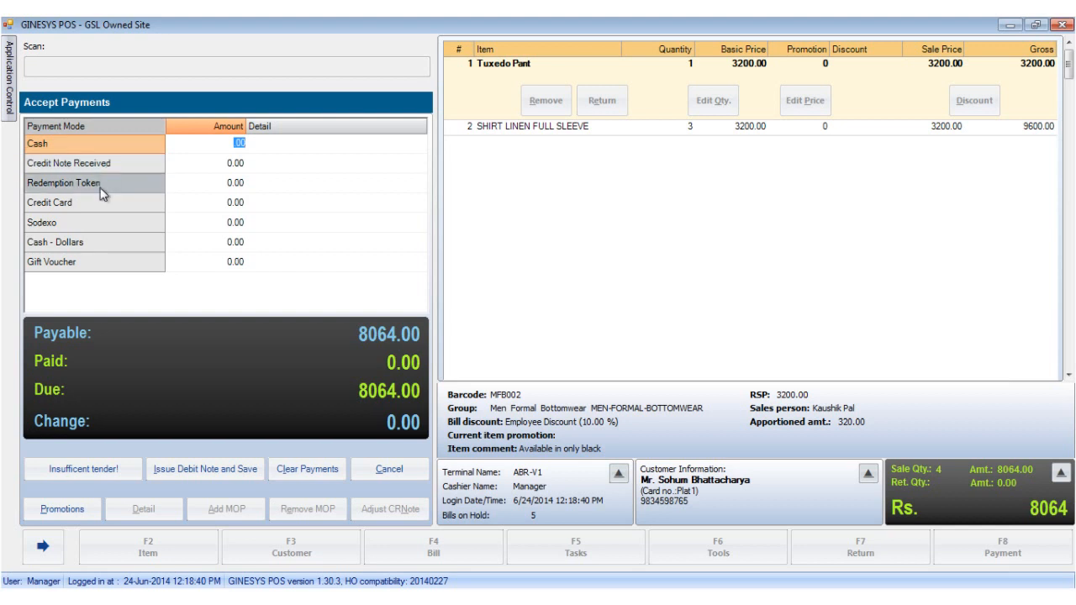
mouse_move(93, 222)
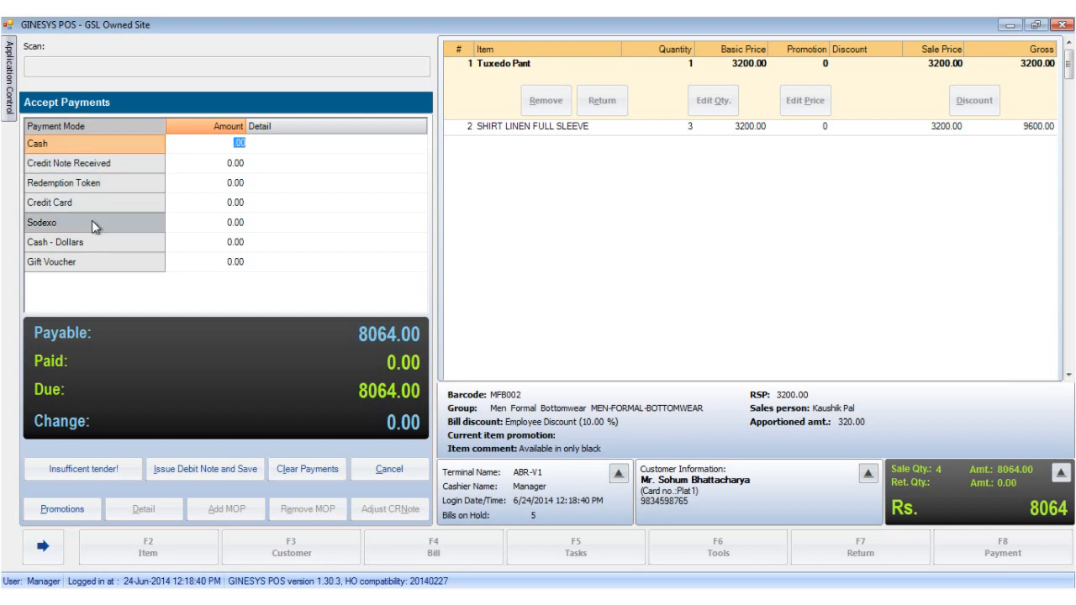
mouse_move(89, 242)
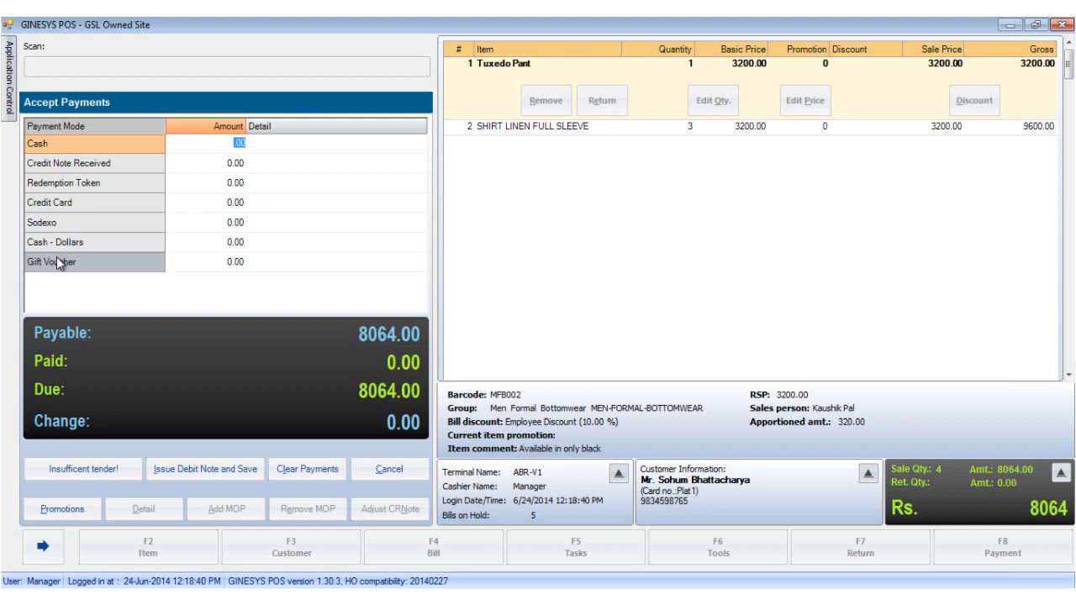
mouse_move(61, 263)
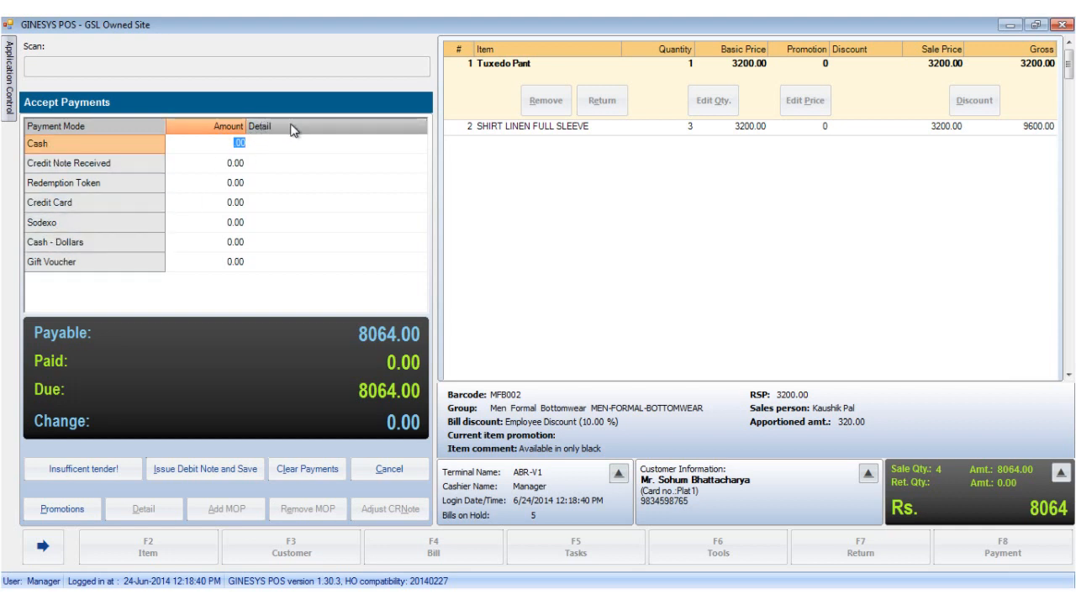
mouse_move(286, 140)
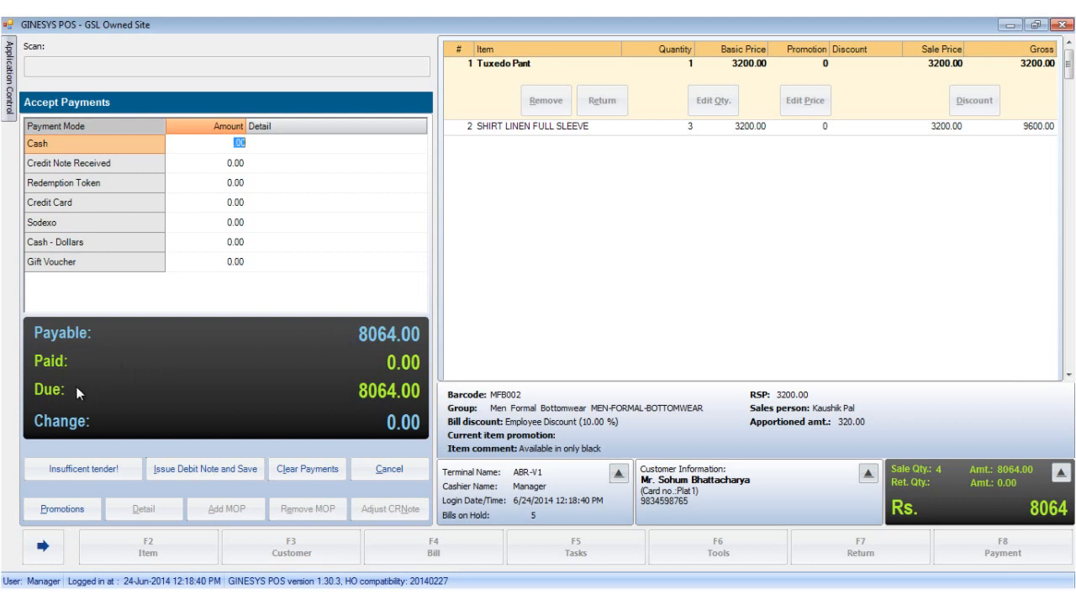
mouse_move(150, 429)
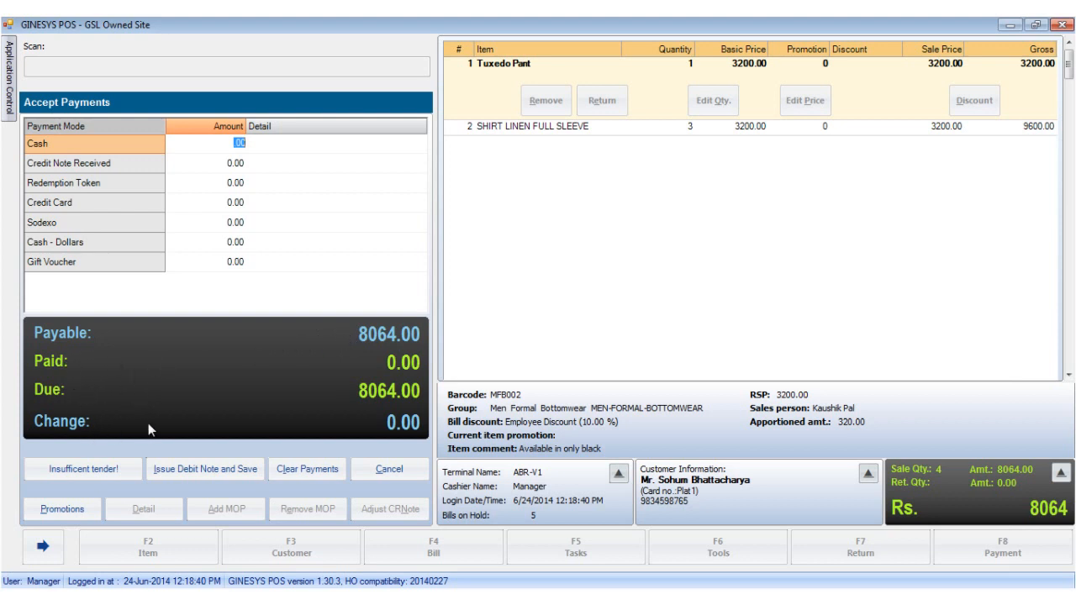
mouse_move(83, 468)
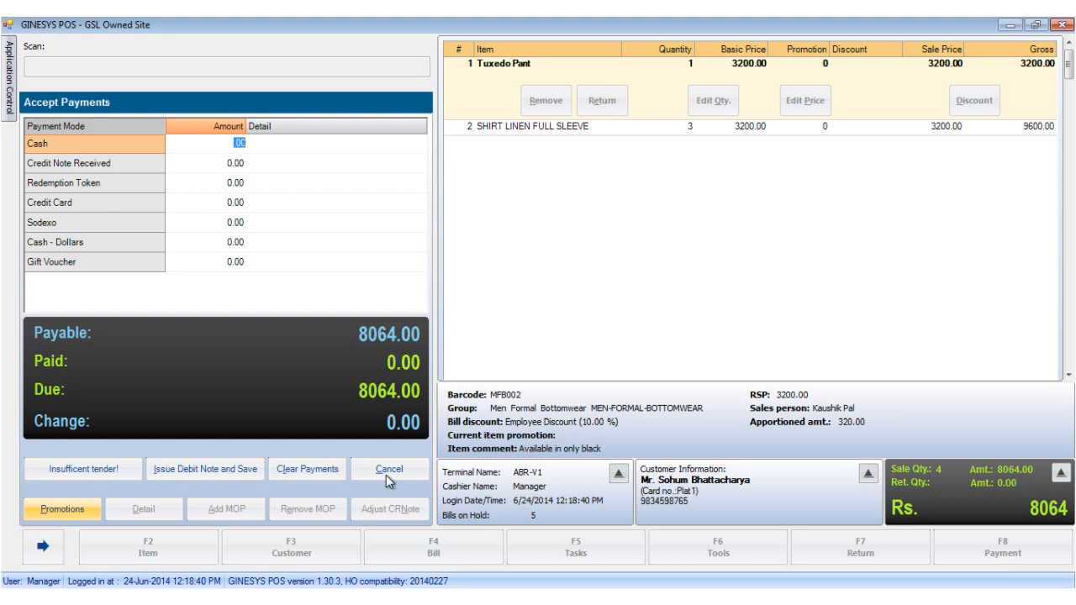
Show the Clear Promotions panel listing 1280.00 bill-level promotions and no item-level ones.
click(61, 509)
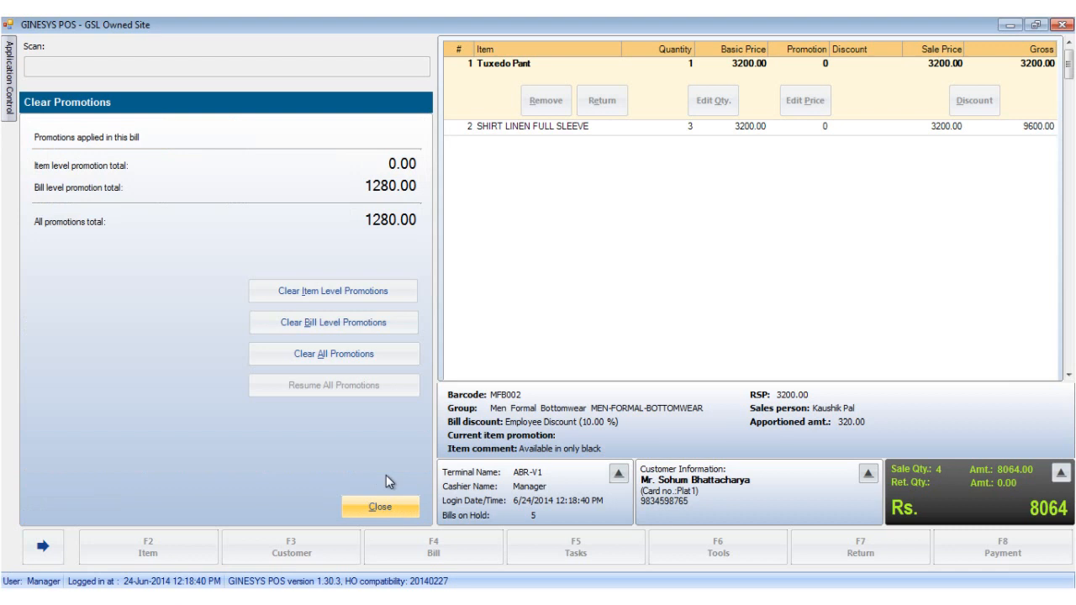